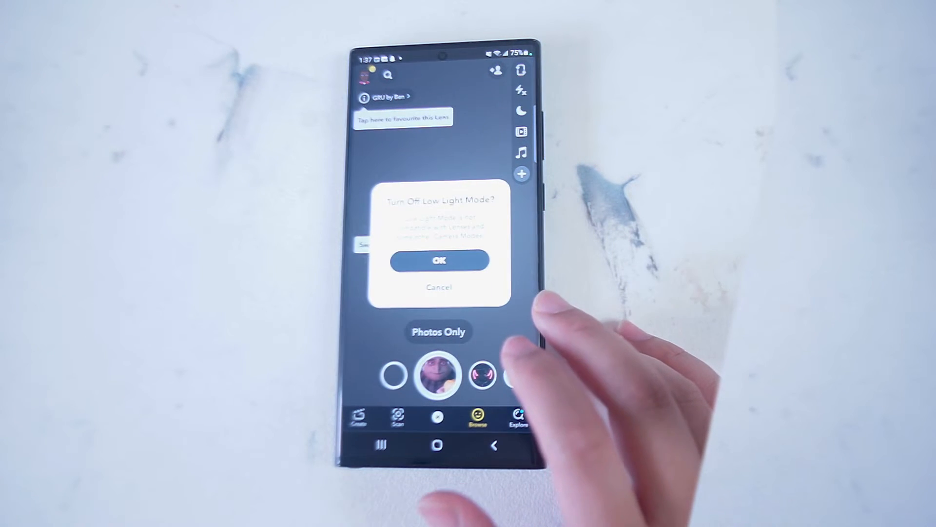
- Confirm turning off Low Light Mode so the Lenses catalogue opens
left_click(439, 260)
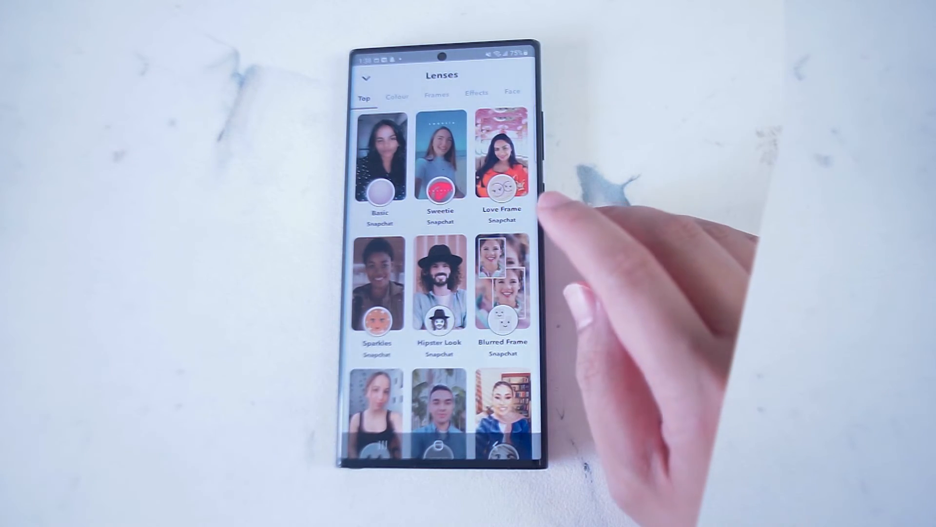
- Browse the Colour and Effects lens categories in the Lenses catalogue
scroll("down", 3)
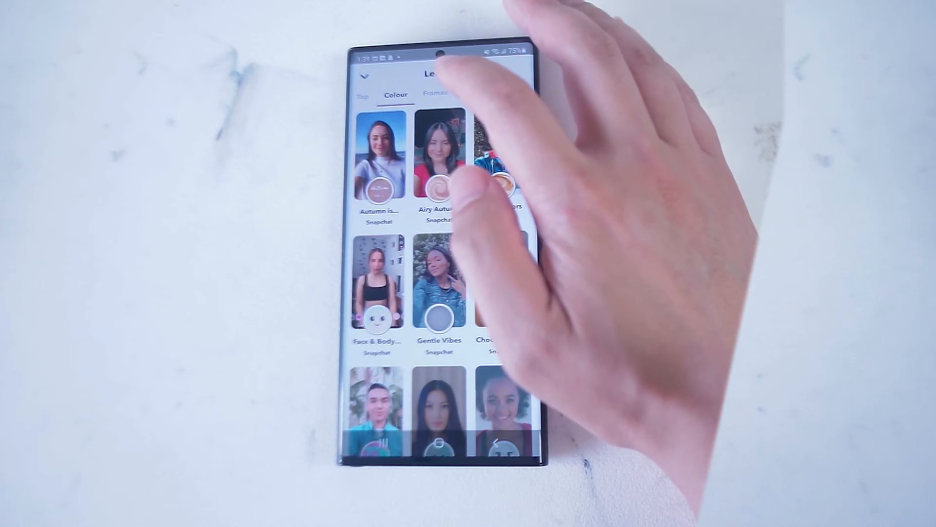
left_click(448, 92)
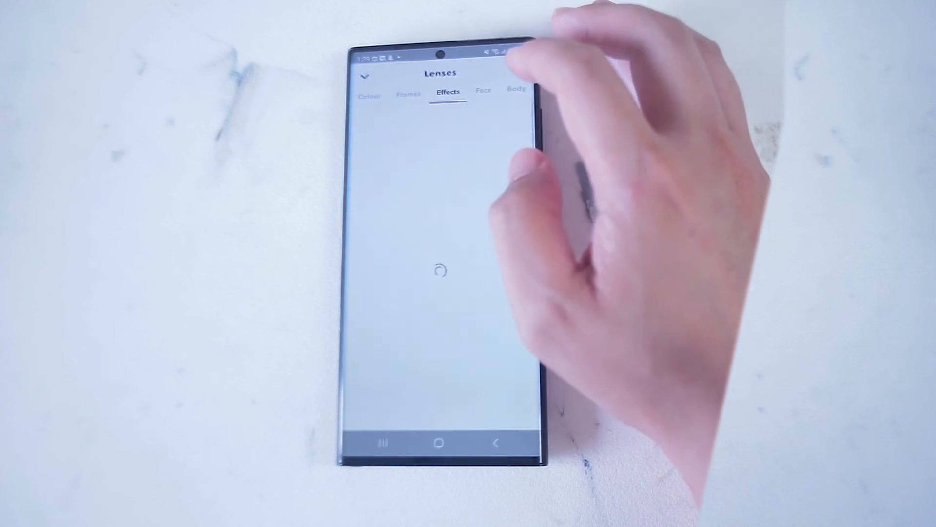
left_click(517, 90)
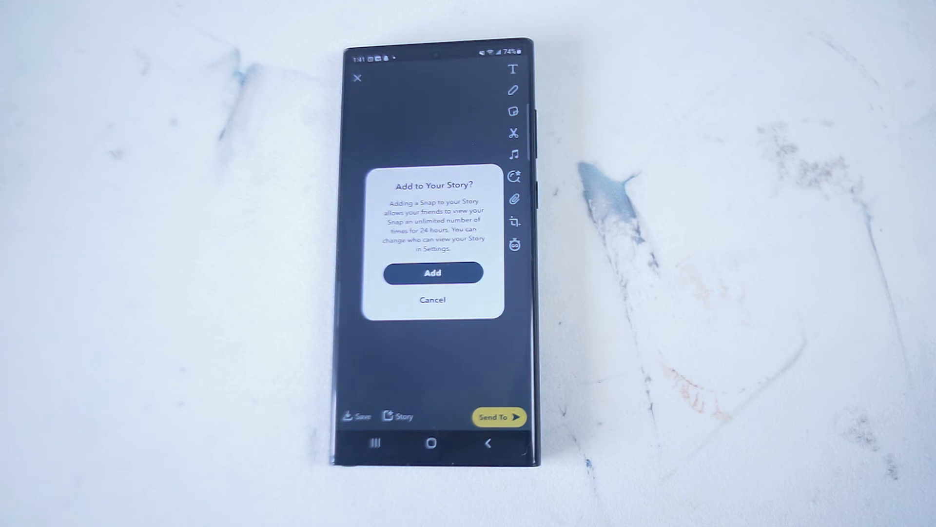
- Answer the 'Add to Your Story?' prompt, leaving the Saving in Chat notice showing
left_click(432, 272)
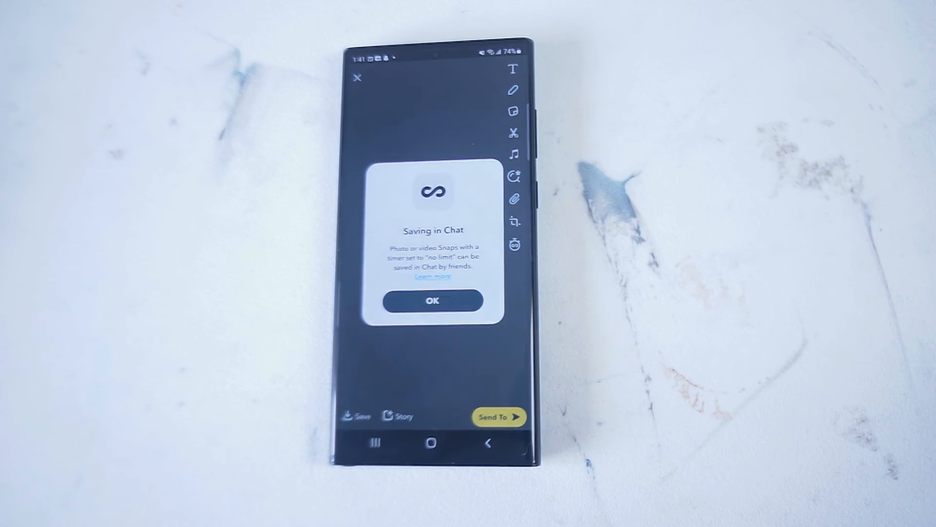